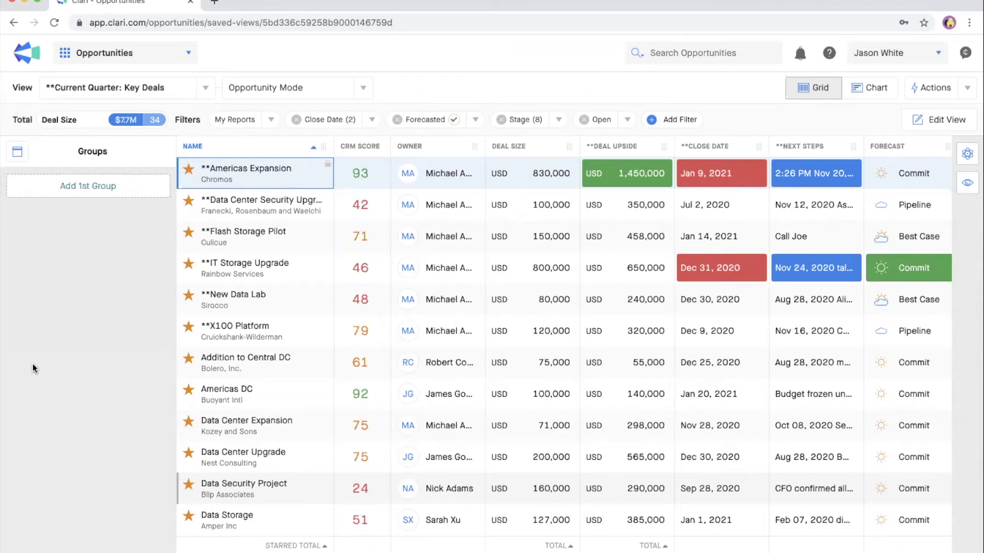
pyautogui.moveTo(260, 285)
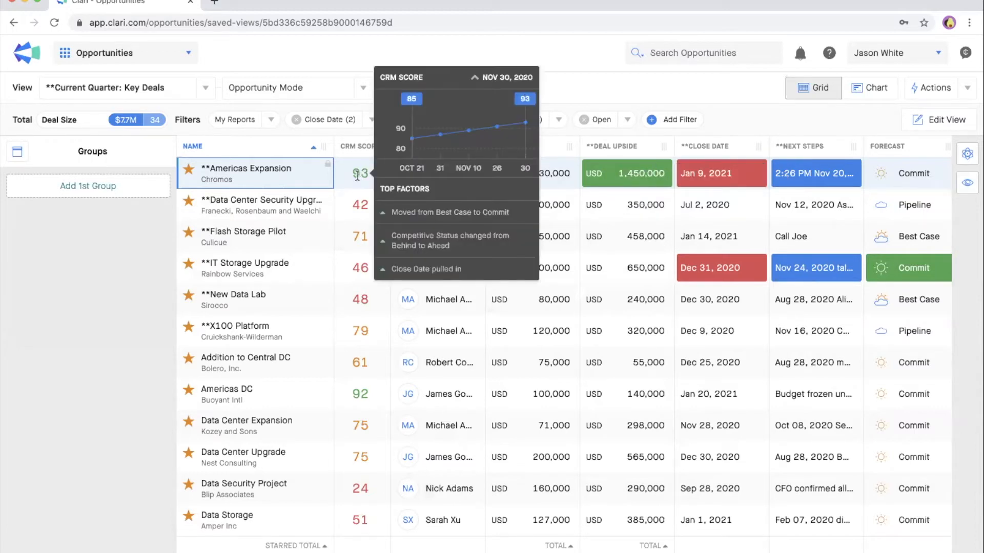
pyautogui.moveTo(362, 186)
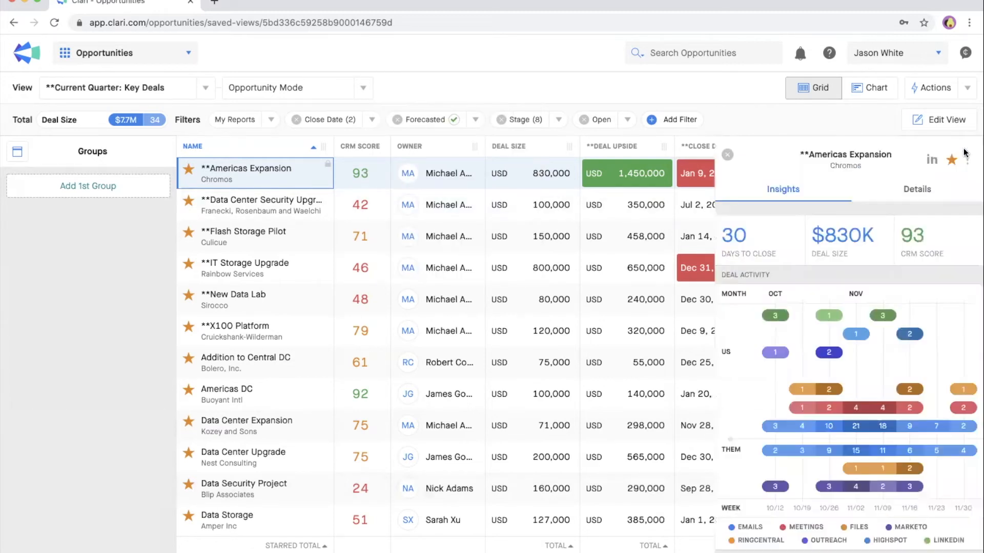
pyautogui.scroll(-3)
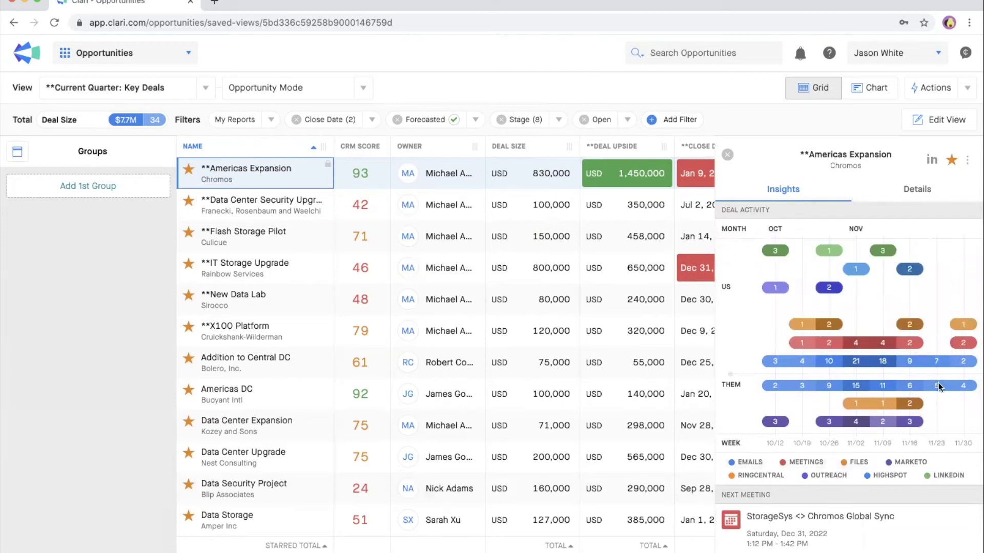
pyautogui.moveTo(910, 407)
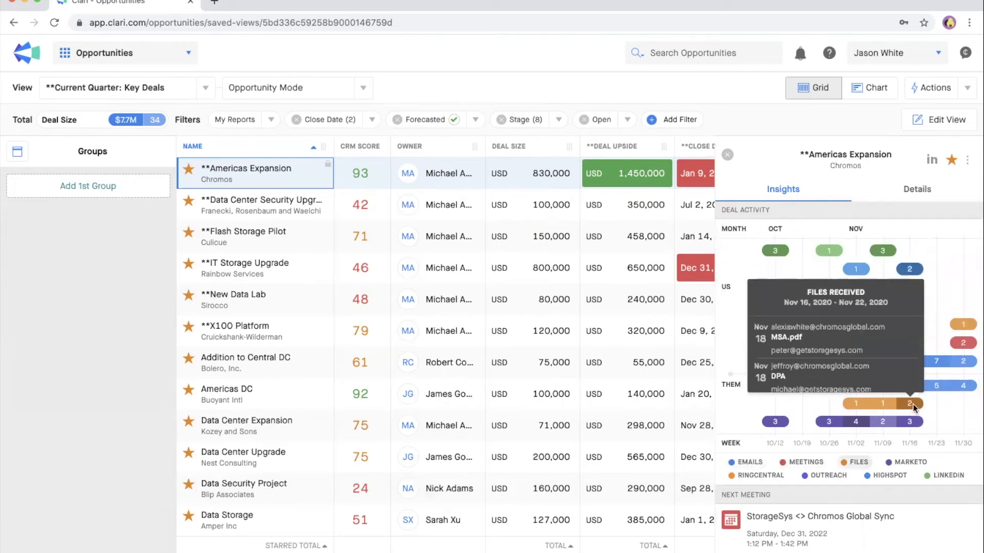
pyautogui.moveTo(950, 421)
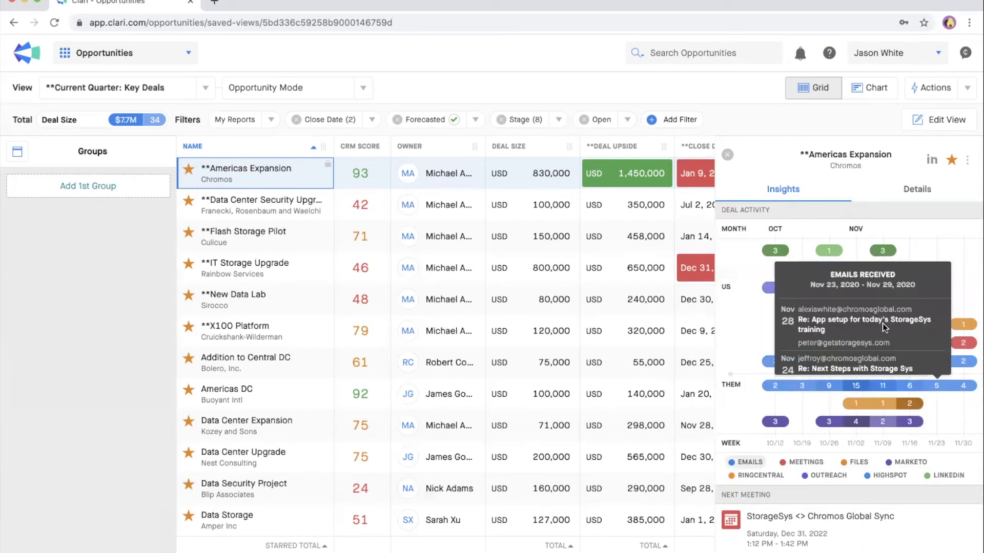
pyautogui.moveTo(726, 299)
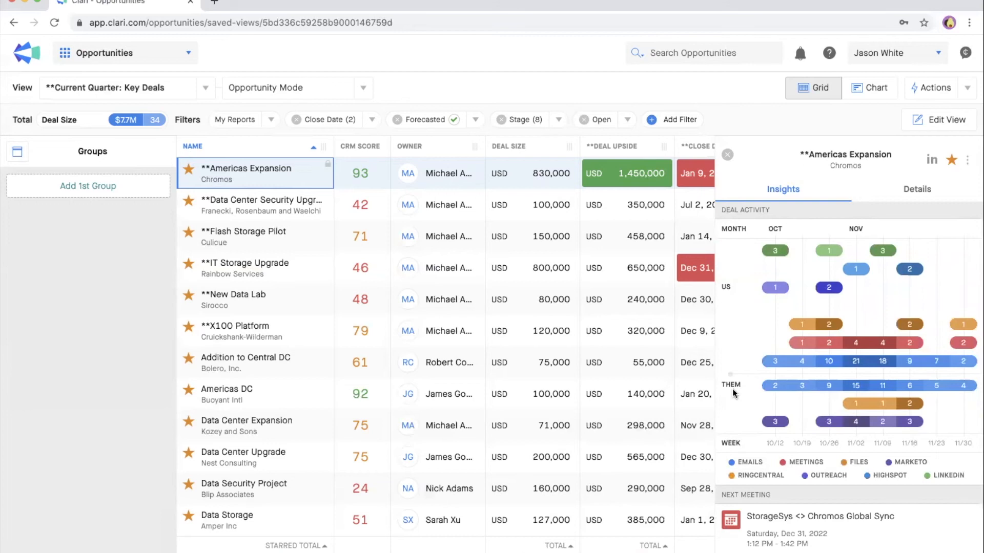
pyautogui.moveTo(735, 341)
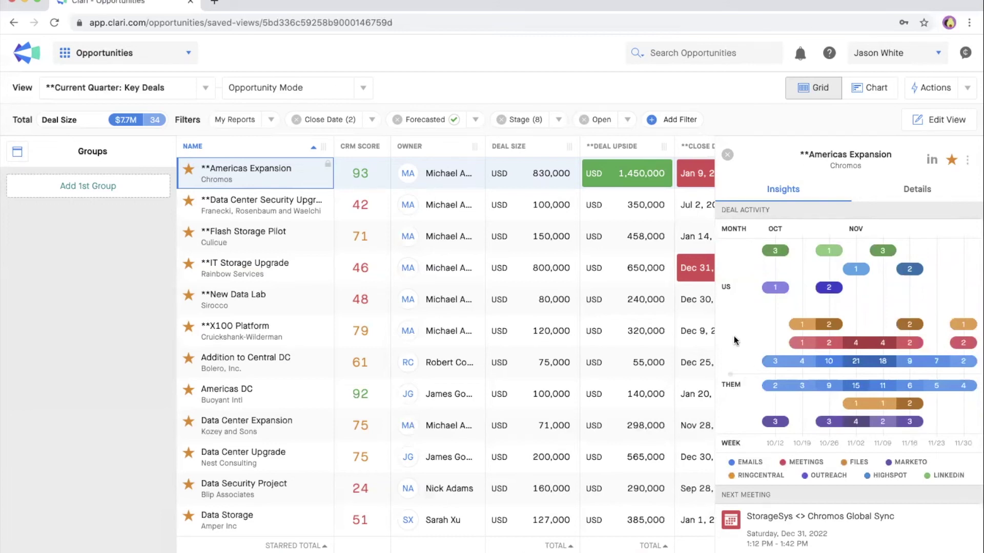
pyautogui.moveTo(755, 349)
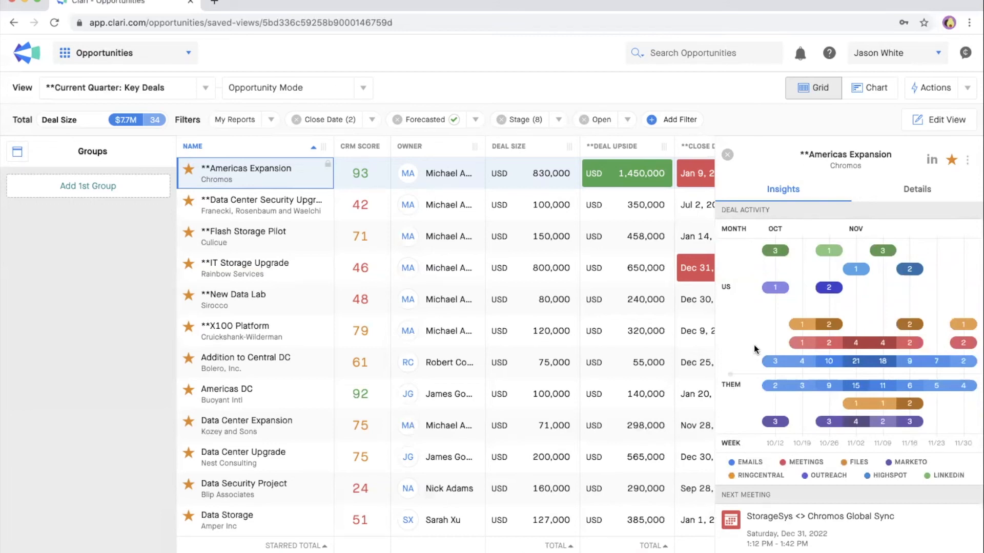
pyautogui.moveTo(949, 344)
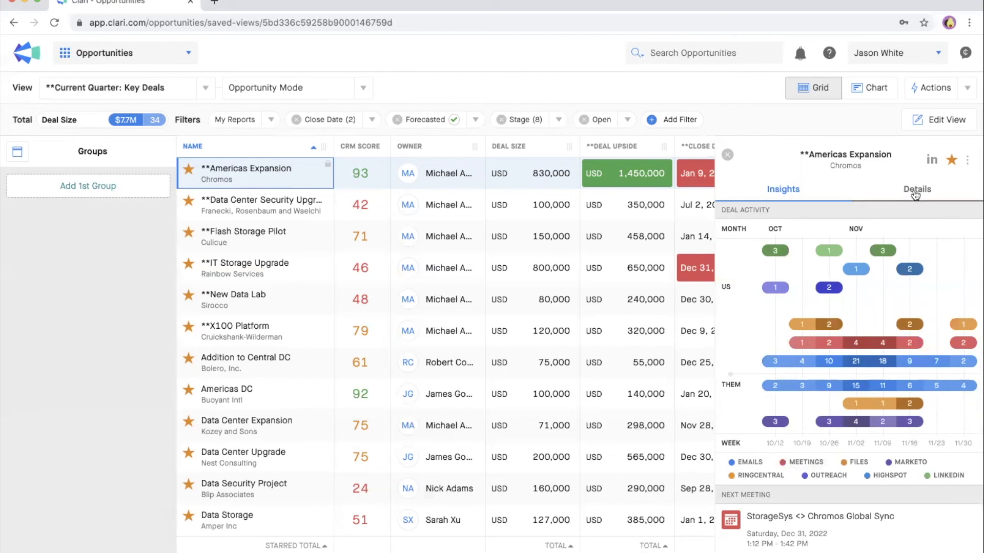
pyautogui.click(916, 189)
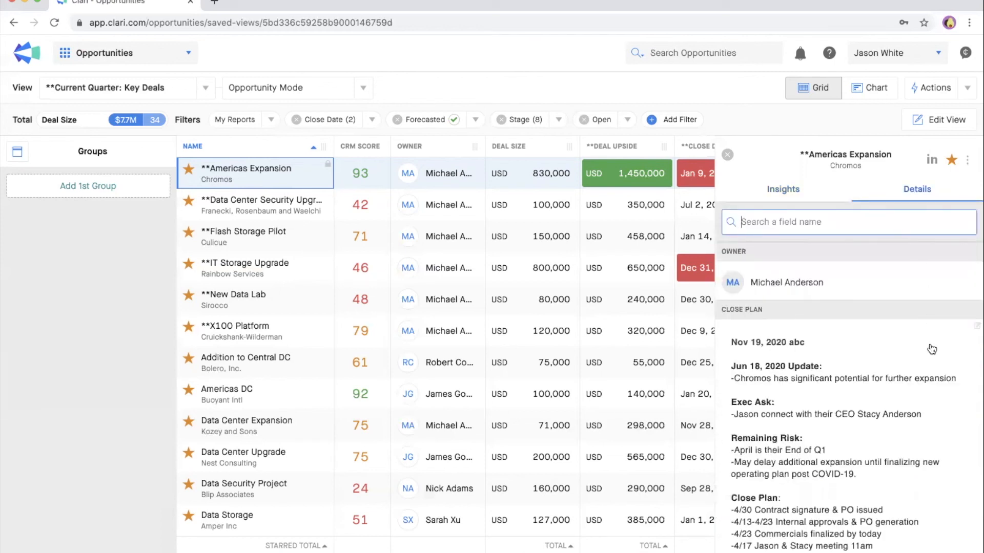
pyautogui.scroll(-3)
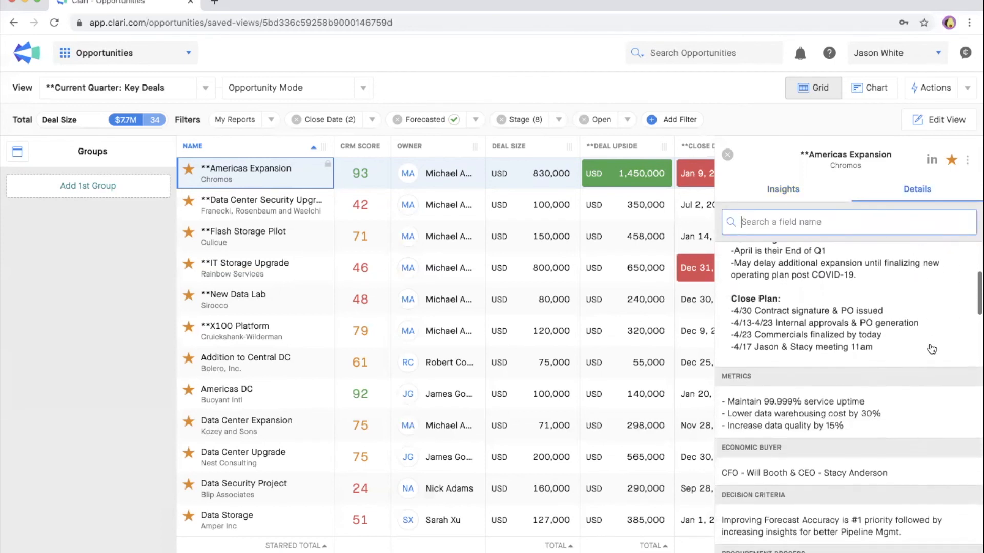
pyautogui.scroll(-3)
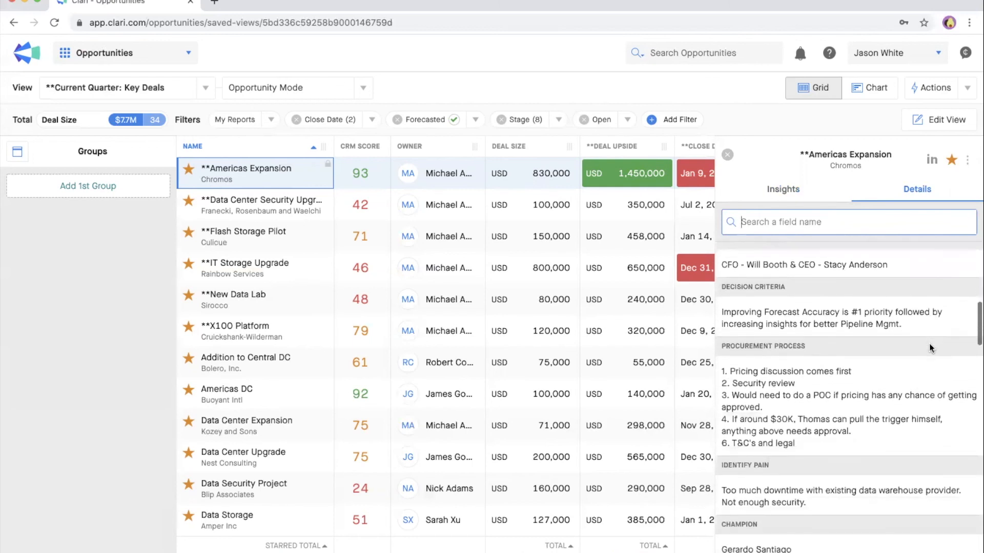
pyautogui.scroll(-3)
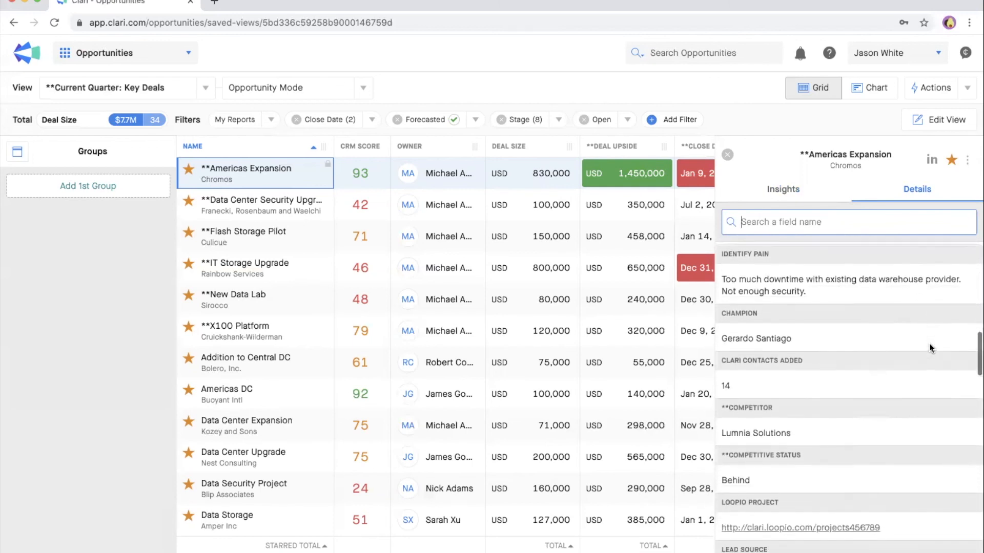